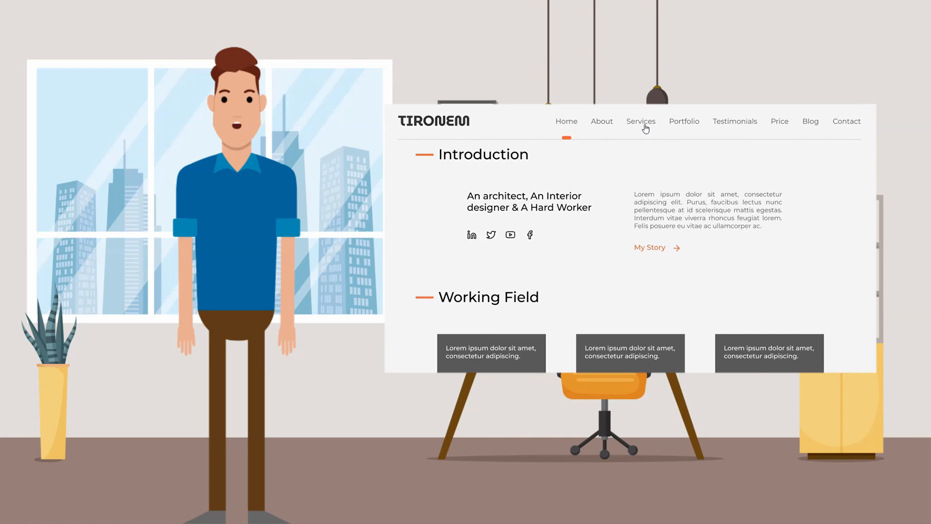
Link Home, About and Services to their sections via Scroll to, with Services targeting Working Field
click(601, 122)
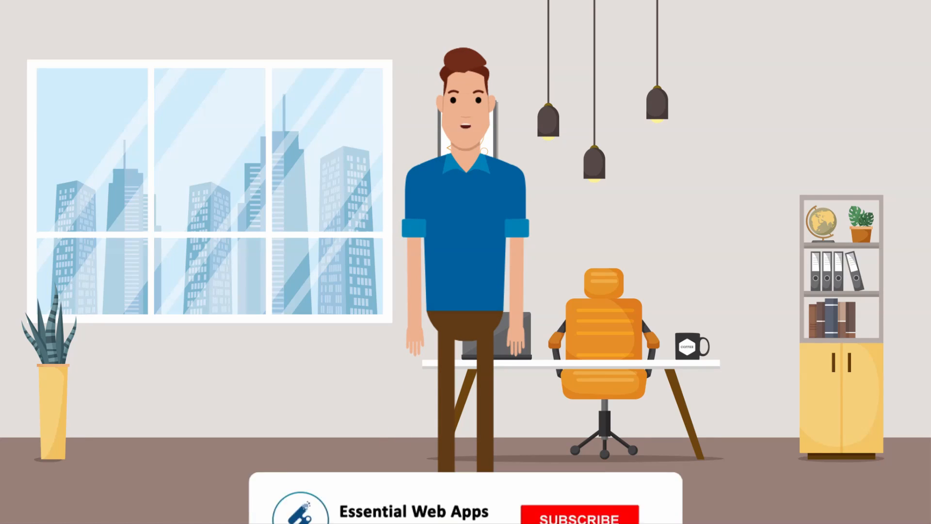
click(579, 514)
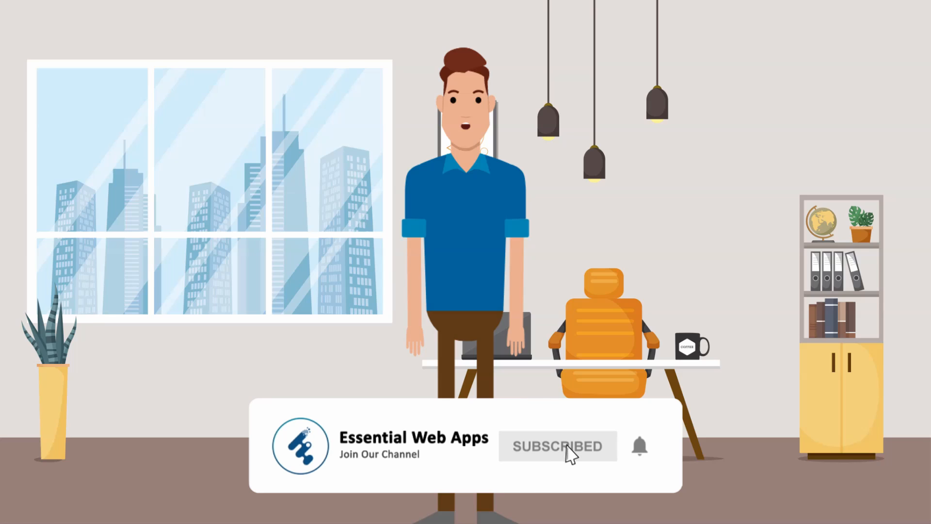
mouse_move(604, 462)
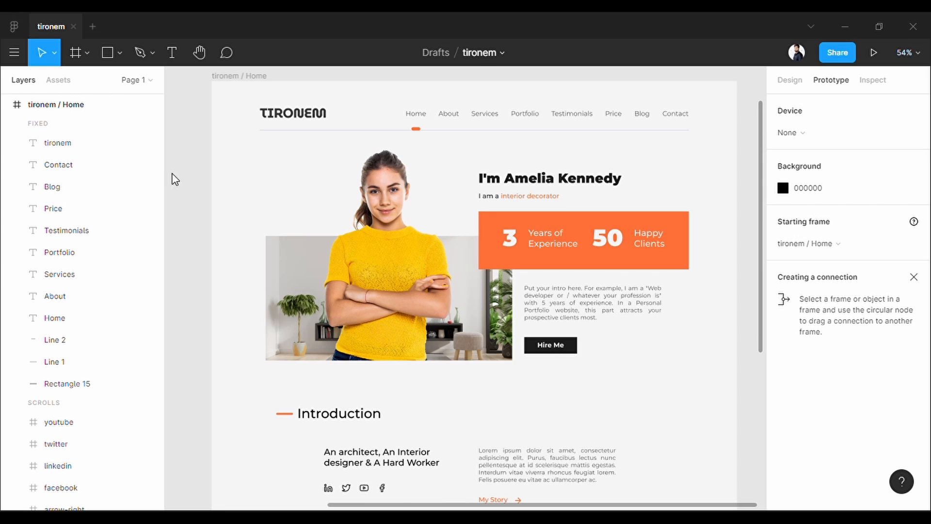
mouse_move(596, 317)
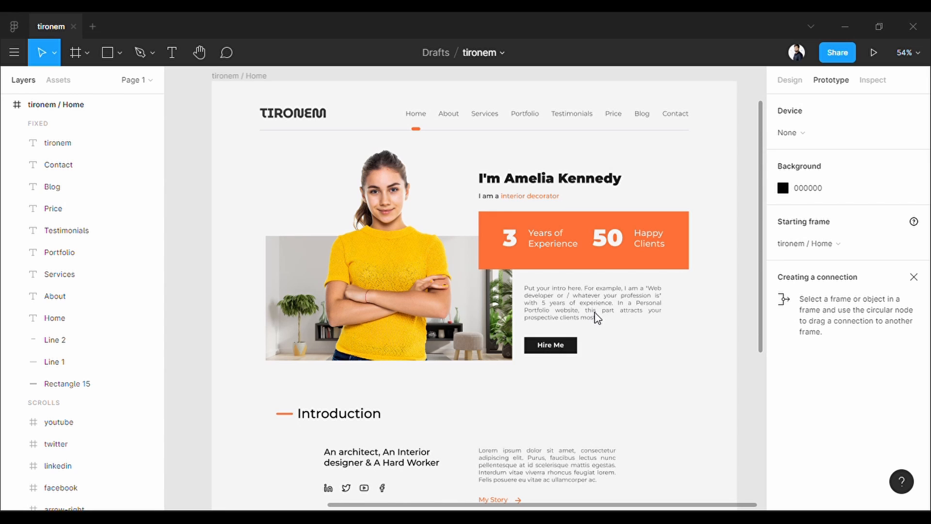
mouse_move(745, 276)
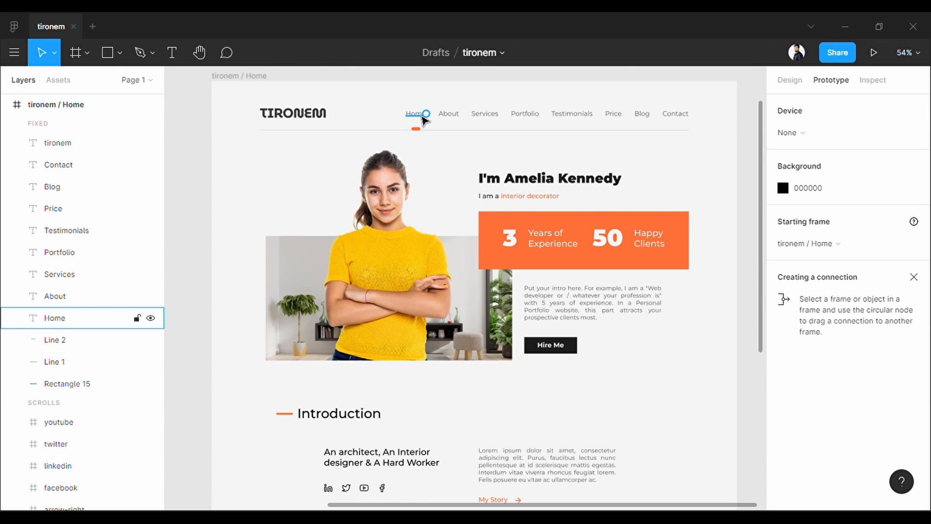
click(582, 240)
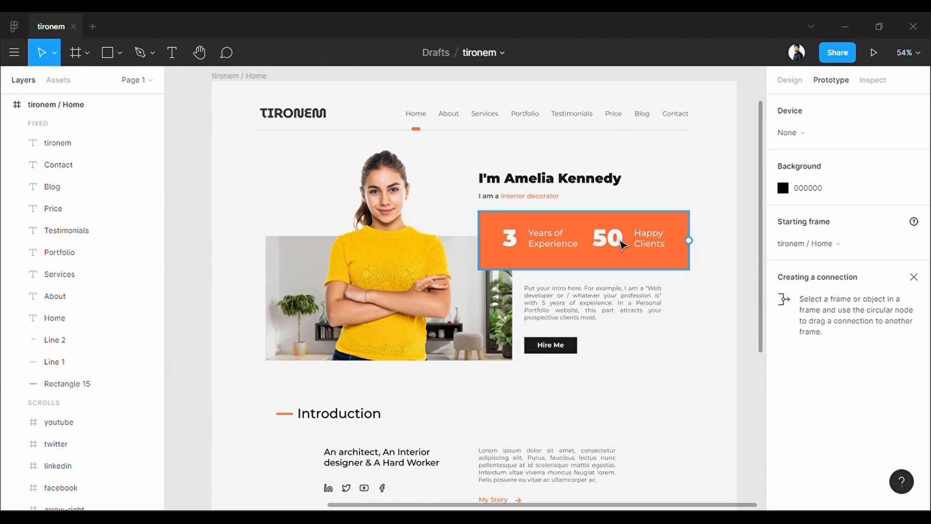
scroll(down, 3)
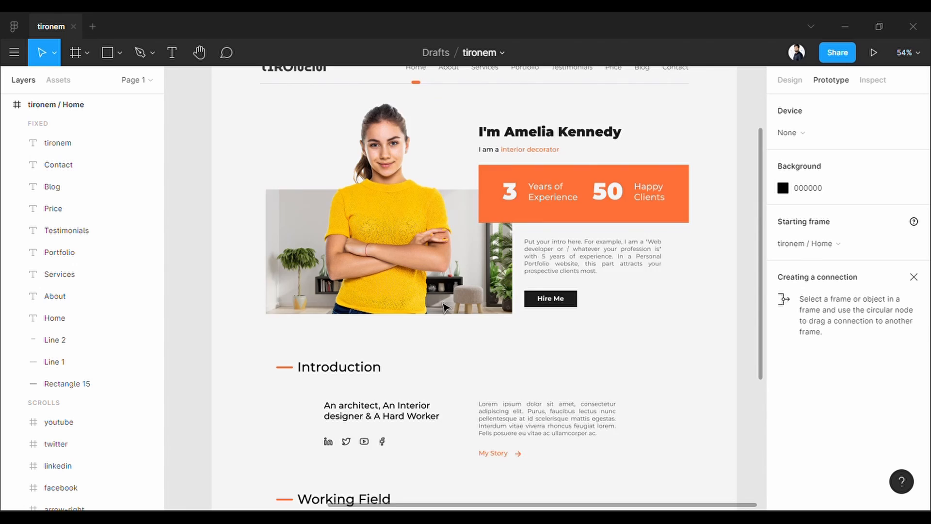
scroll(up, 3)
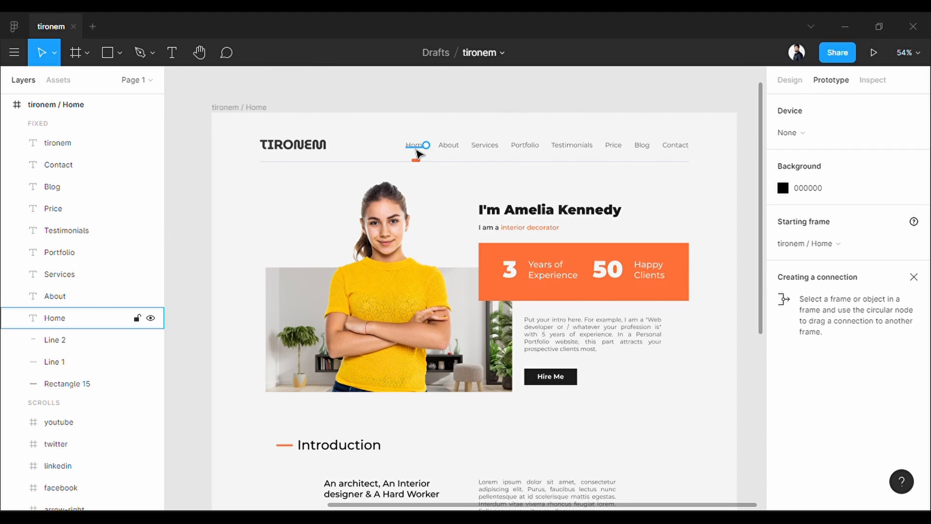
click(416, 145)
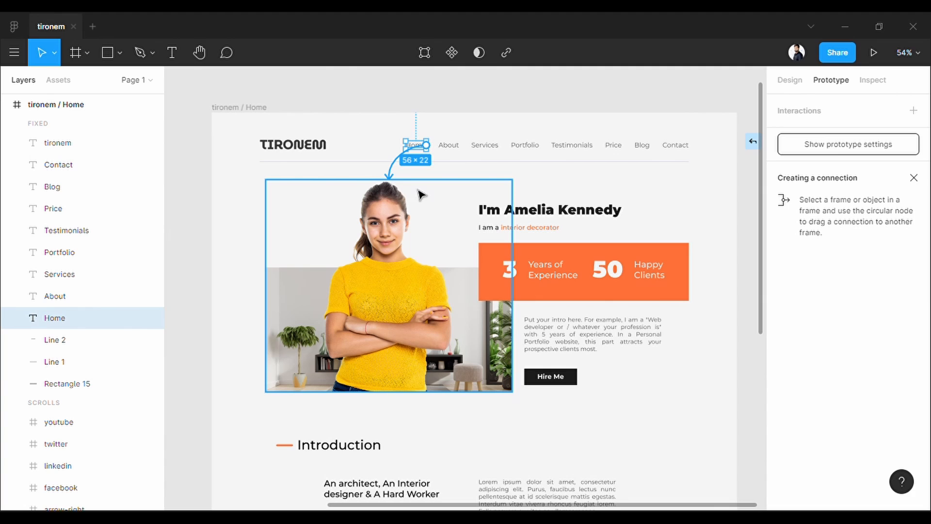
mouse_move(392, 224)
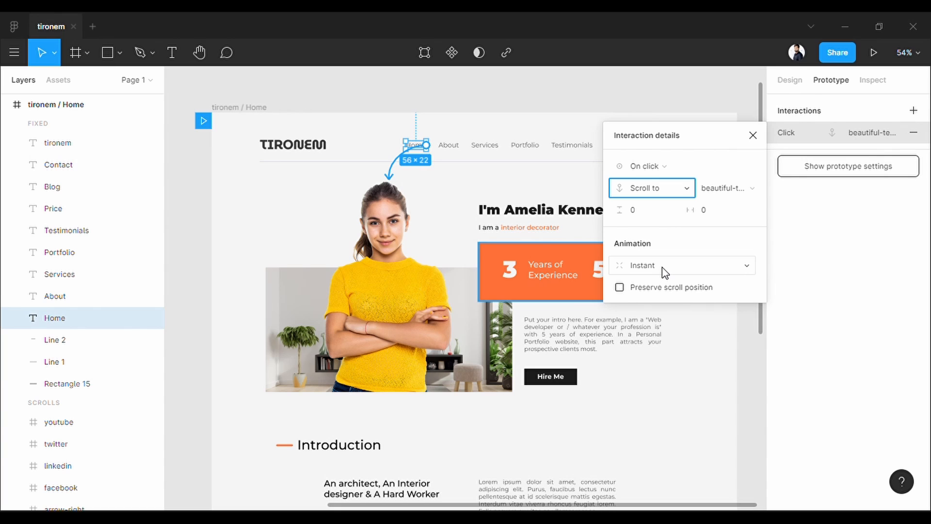
mouse_move(762, 233)
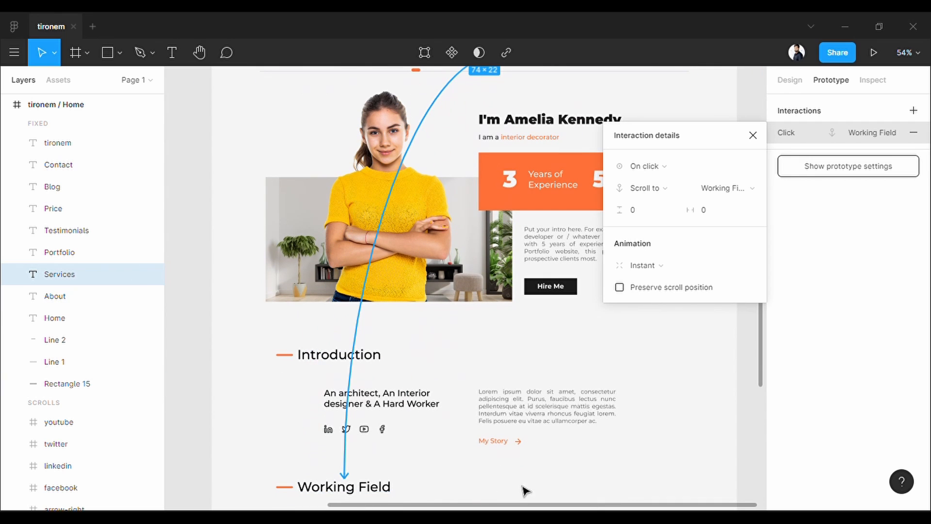
mouse_move(652, 188)
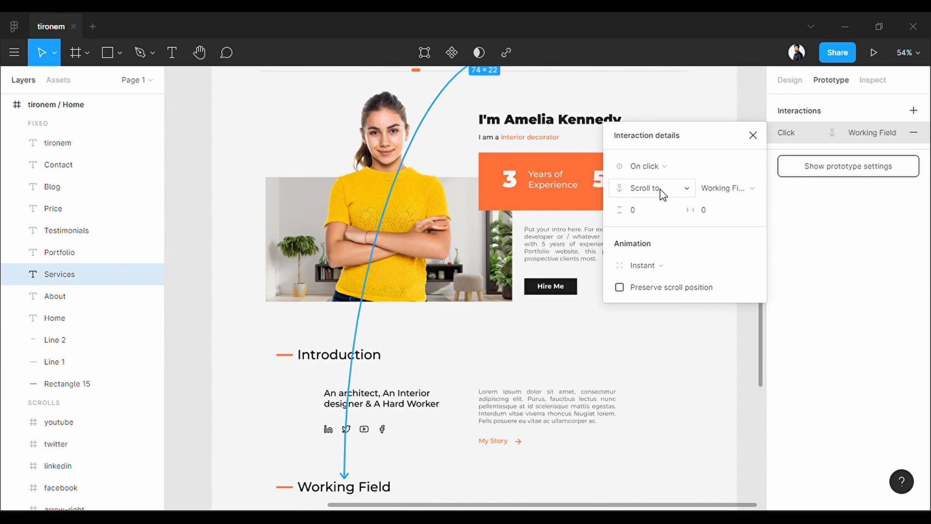
click(754, 136)
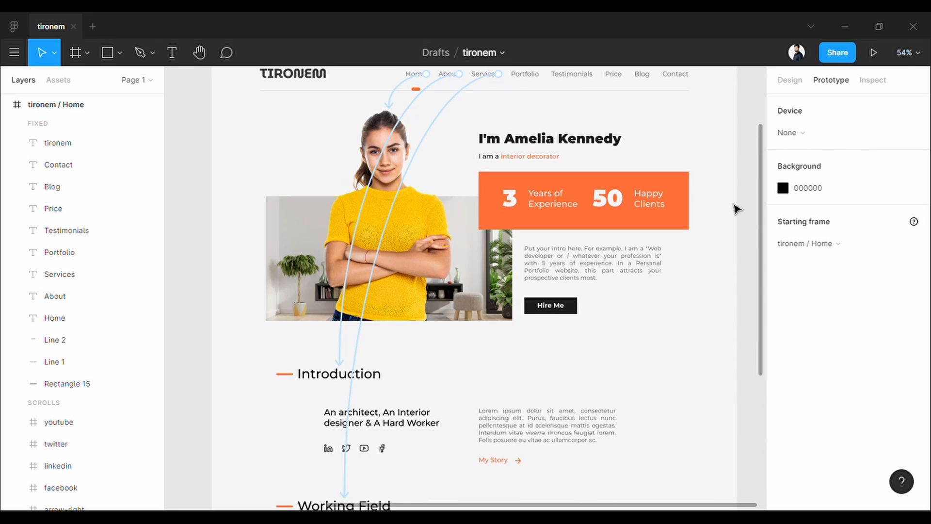
click(874, 52)
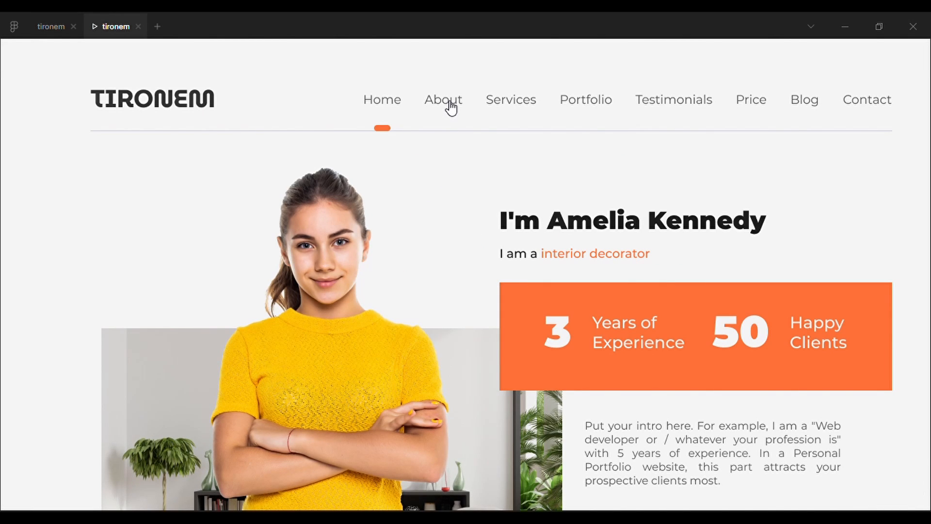
Scroll the running prototype down to Working Field, then return to the design file
scroll(down, 3)
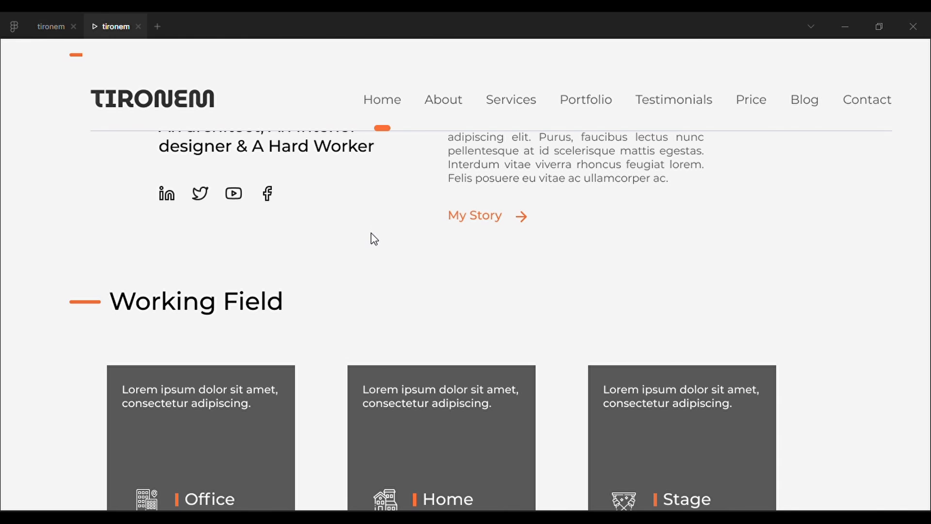
mouse_move(223, 142)
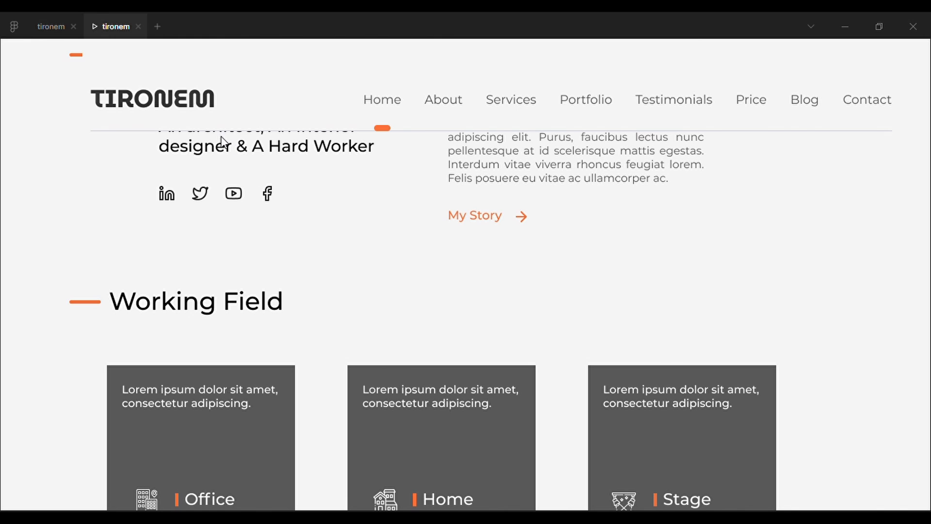
click(50, 26)
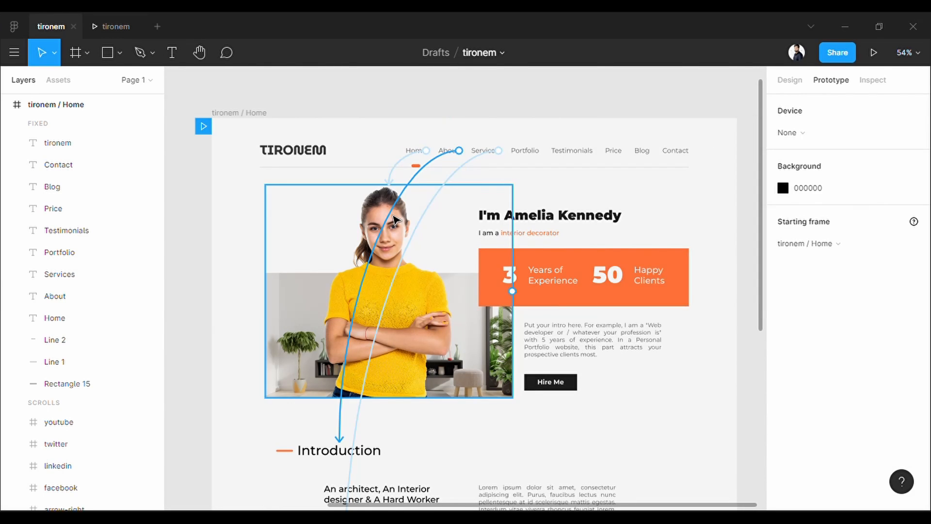
Give the About link's scroll to Introduction a -150 vertical offset and verify it in preview
click(450, 150)
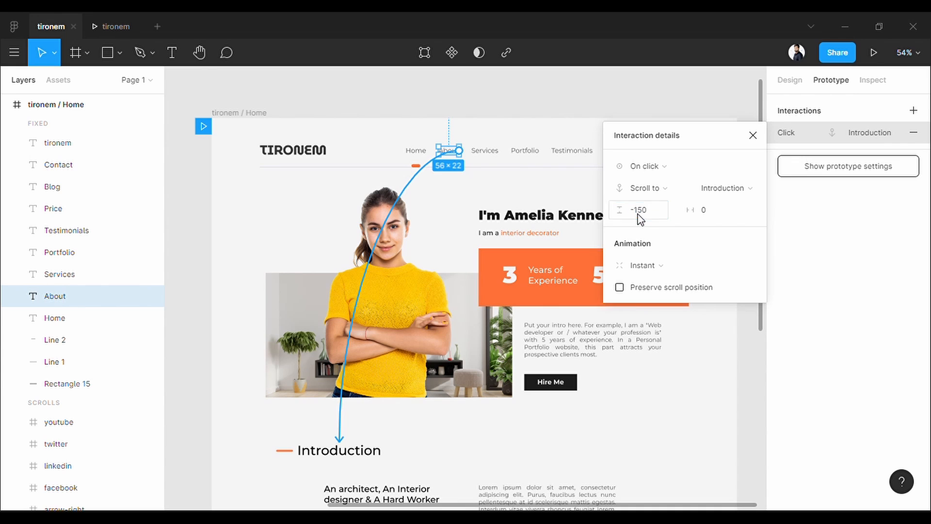
click(874, 53)
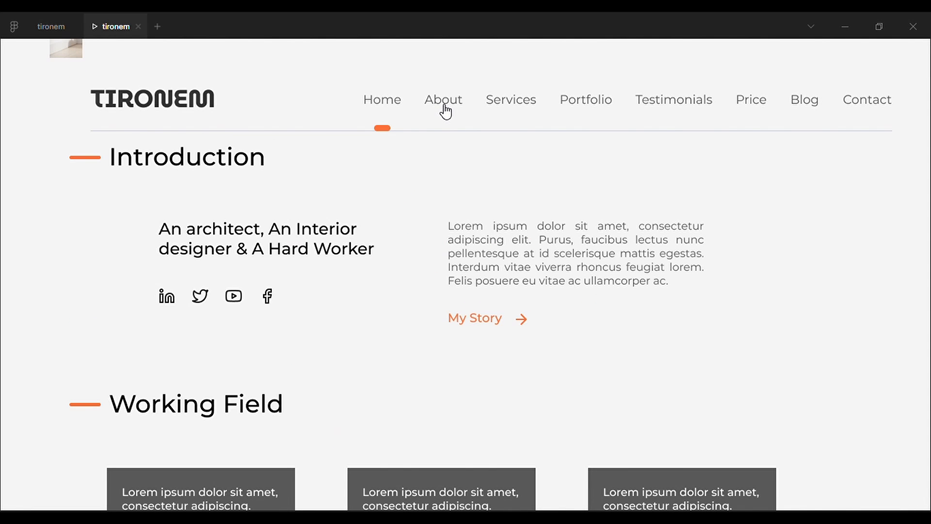
click(50, 26)
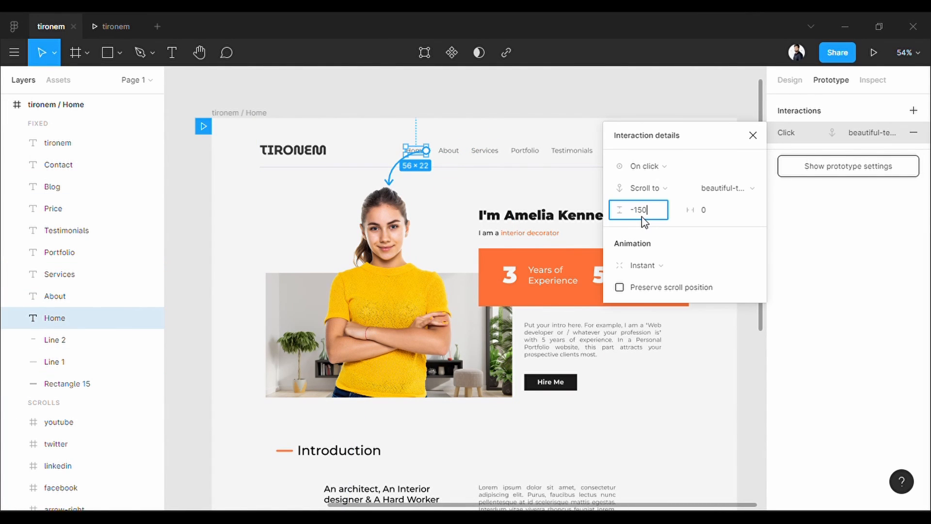
Switch the Services link's scroll from Instant to Animate with Ease In And Out easing
click(484, 150)
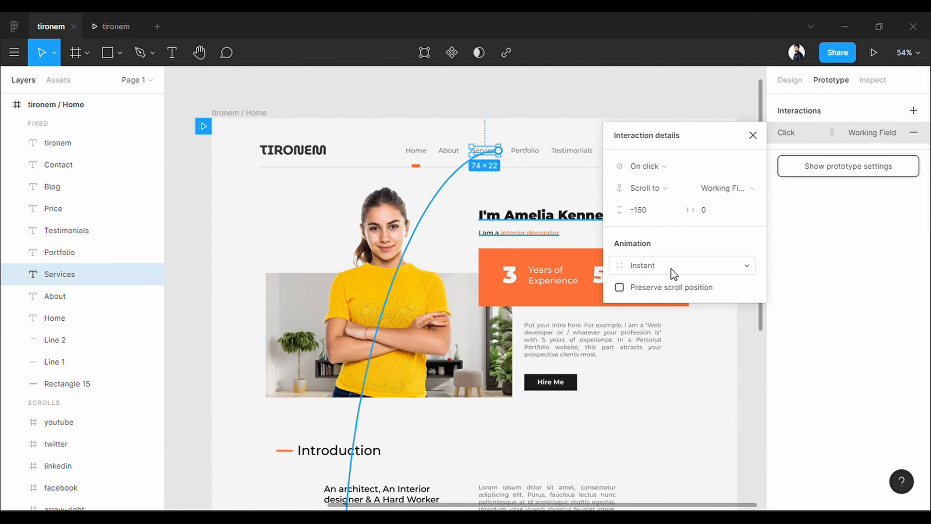
click(681, 264)
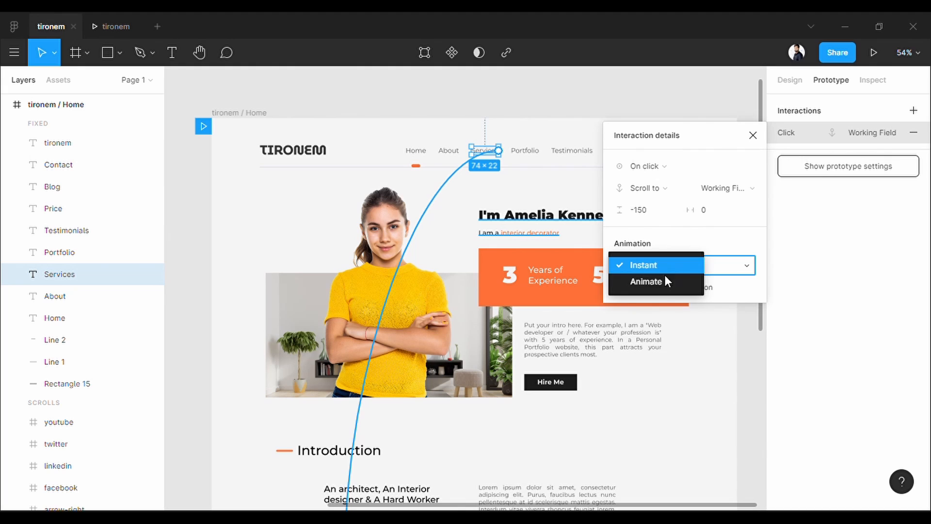
click(645, 281)
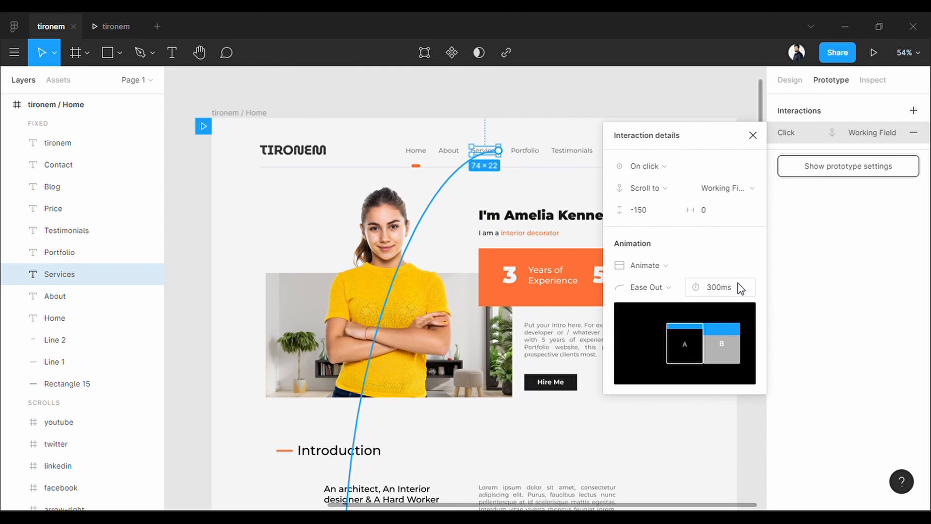
click(649, 286)
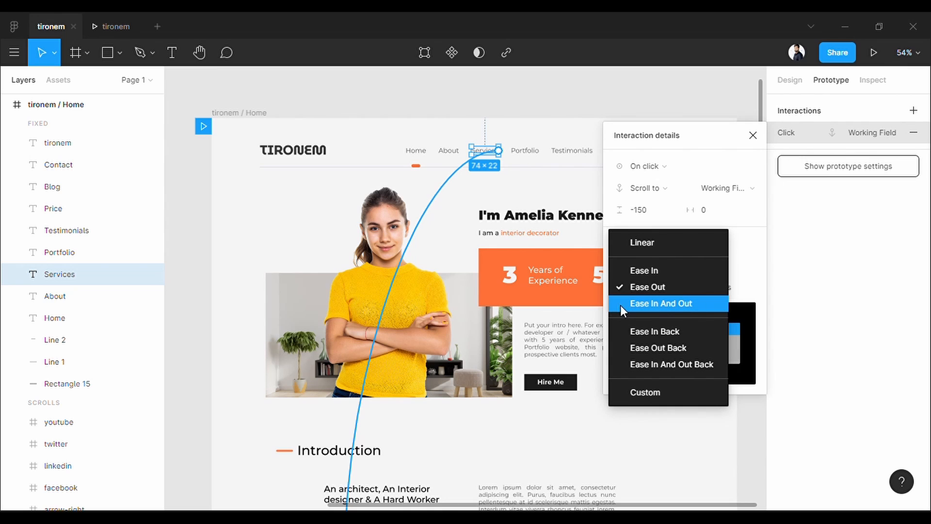
click(661, 303)
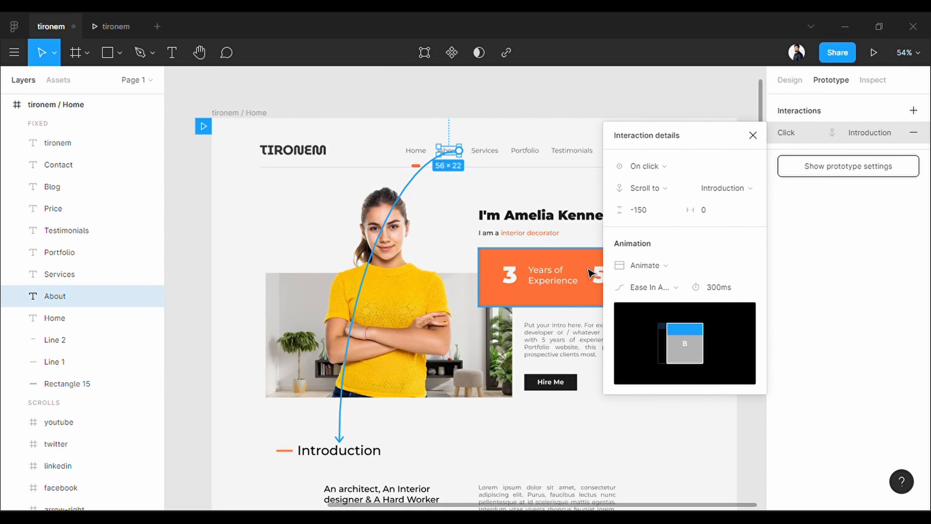
click(647, 288)
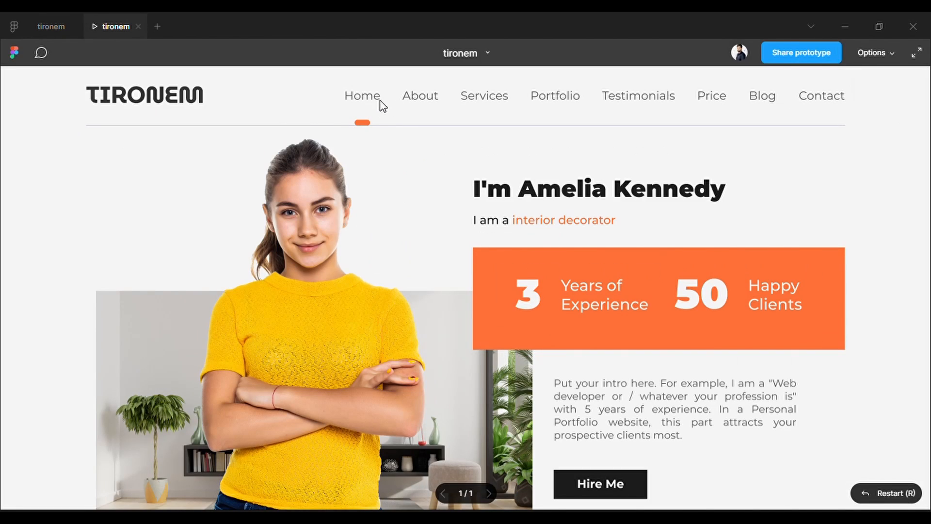
Test a nav link smoothly scrolling to Introduction, then return to the top of the page
click(420, 95)
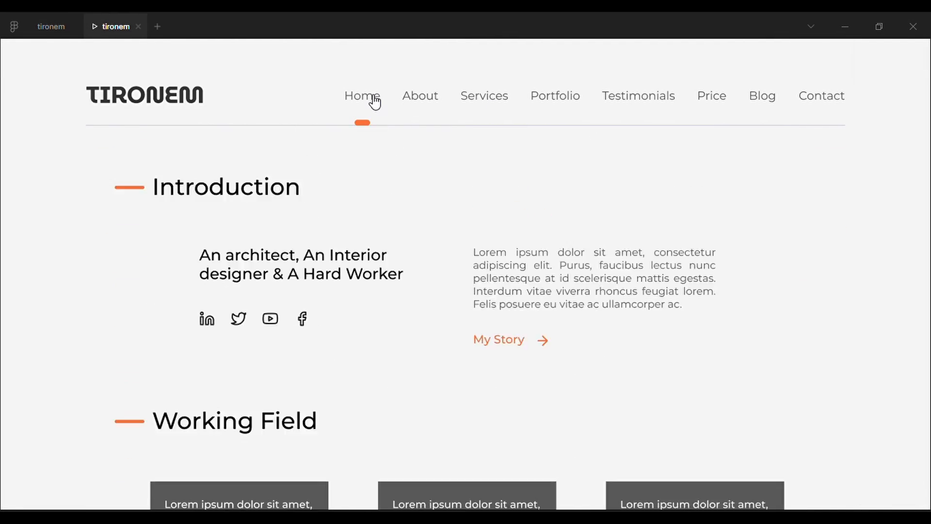
scroll(down, 3)
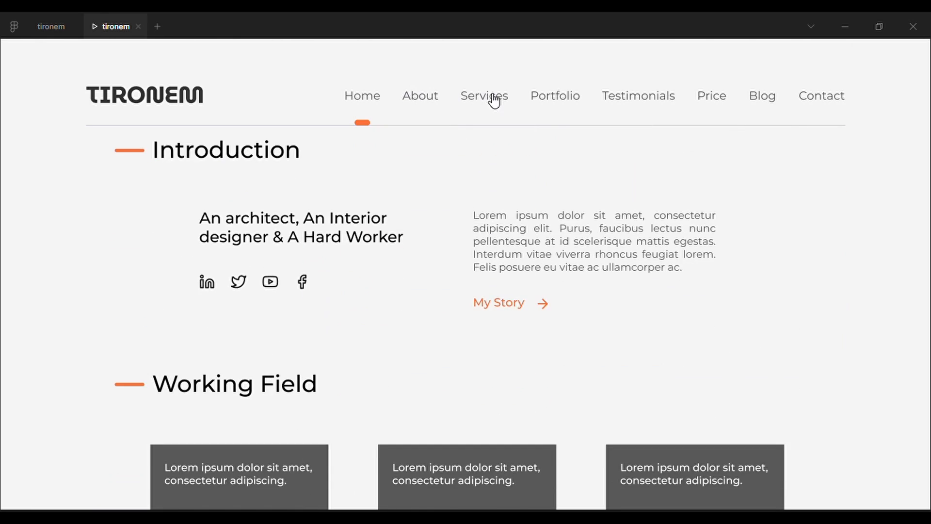
click(51, 26)
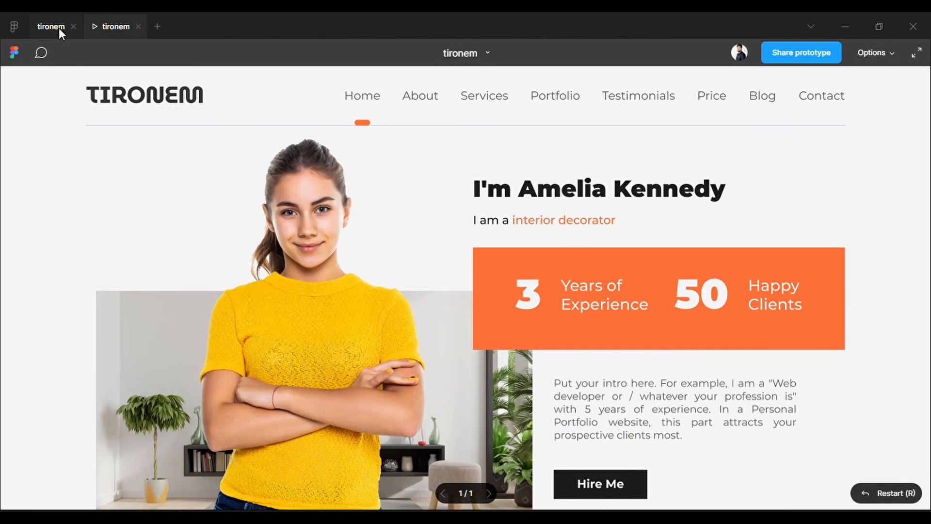
Change the Home link's scroll easing to Ease In And Out Back
click(50, 27)
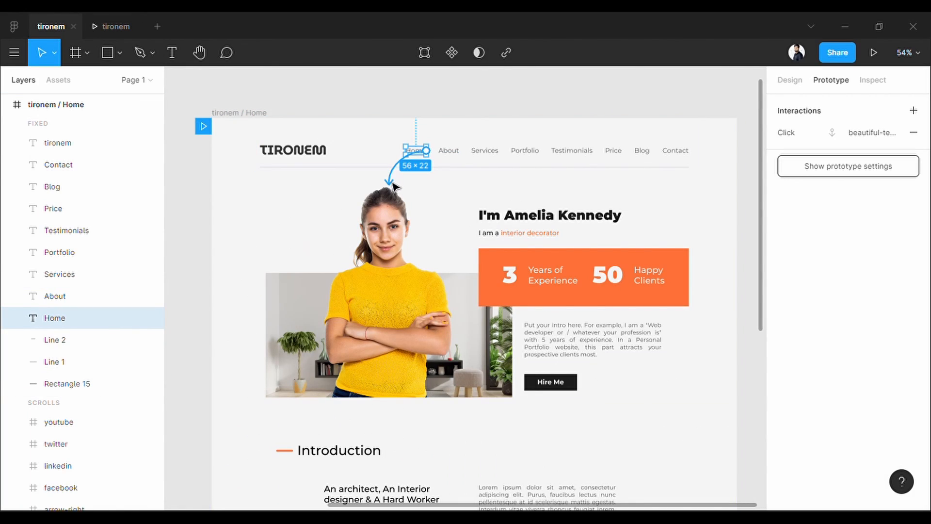
click(873, 132)
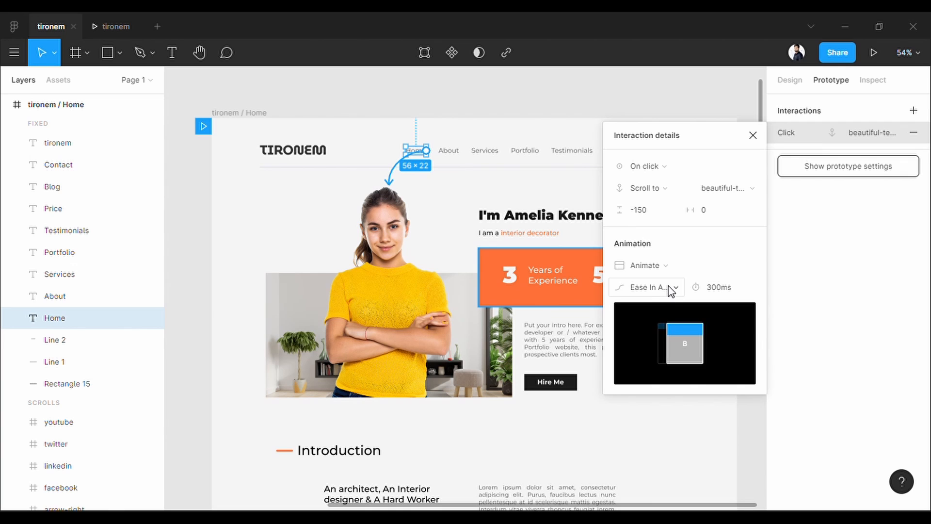
click(646, 286)
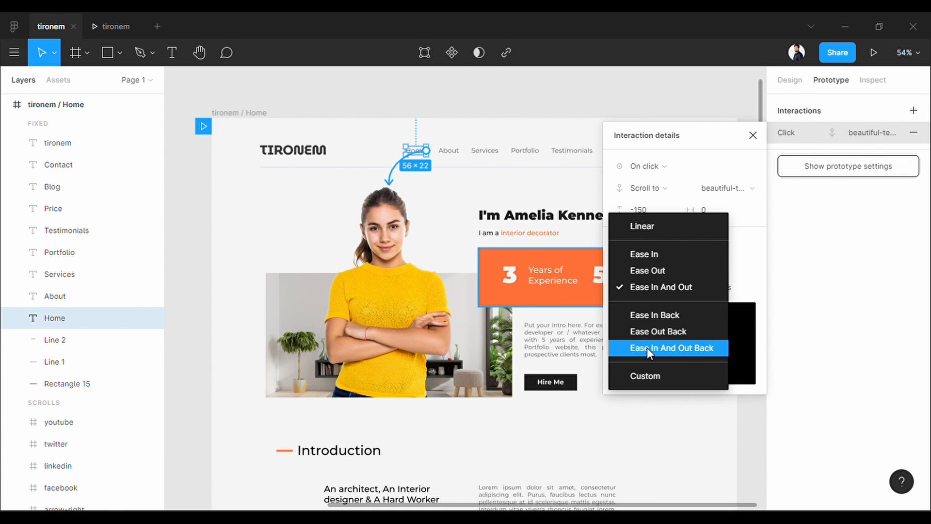
click(672, 348)
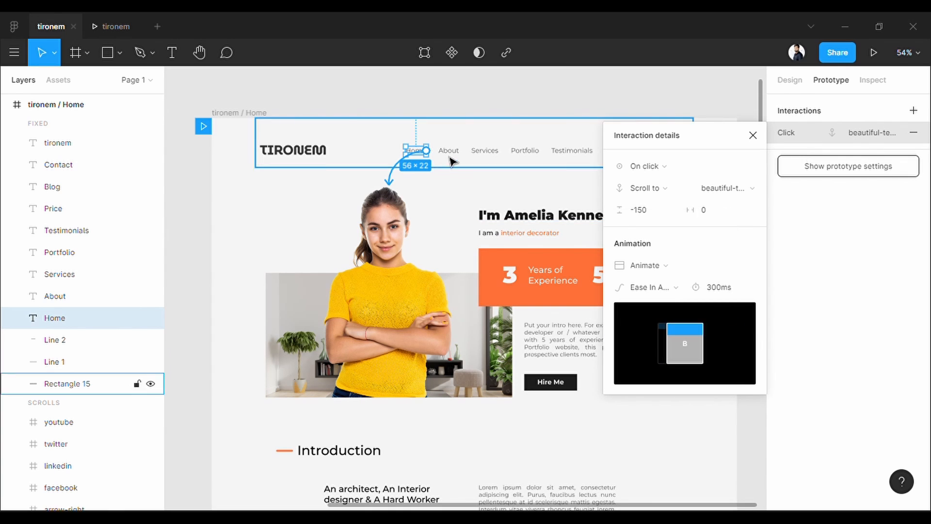
click(485, 150)
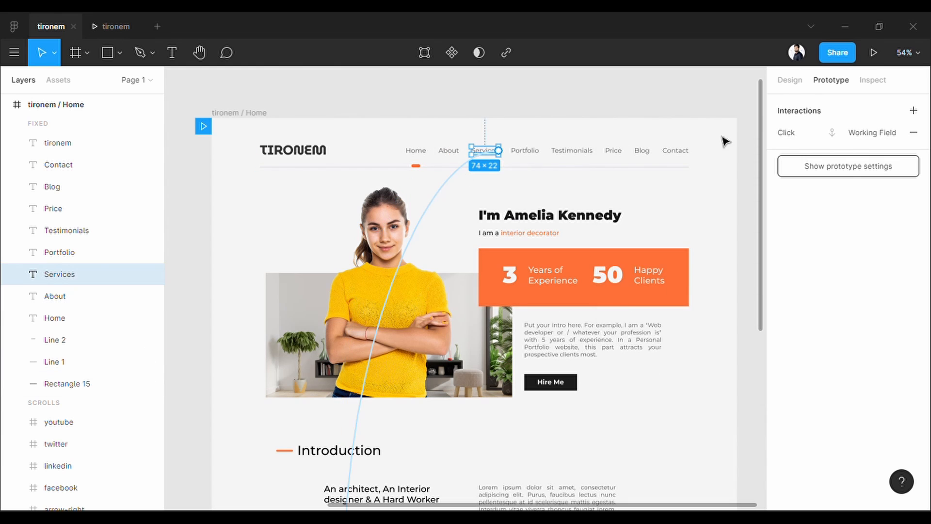
Test section scrolling in the prototype, then jump back to the hero section
click(873, 52)
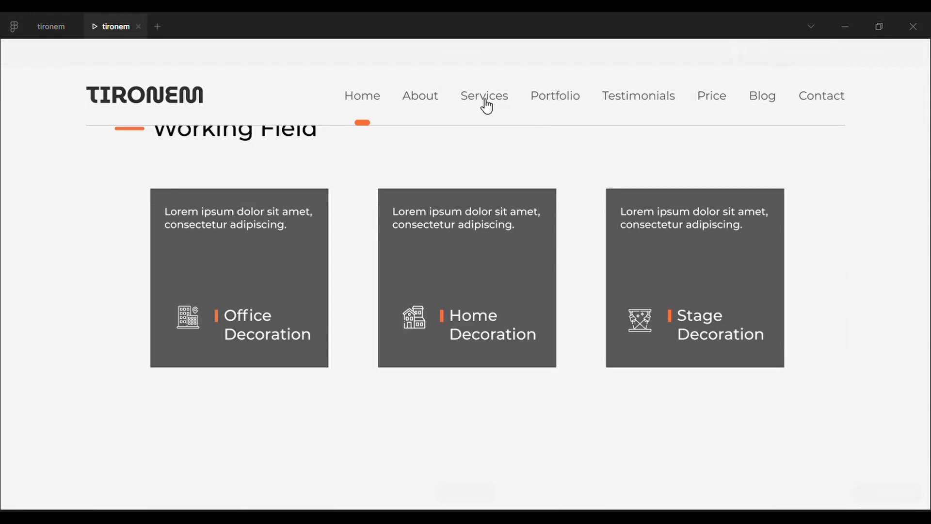
scroll(up, 3)
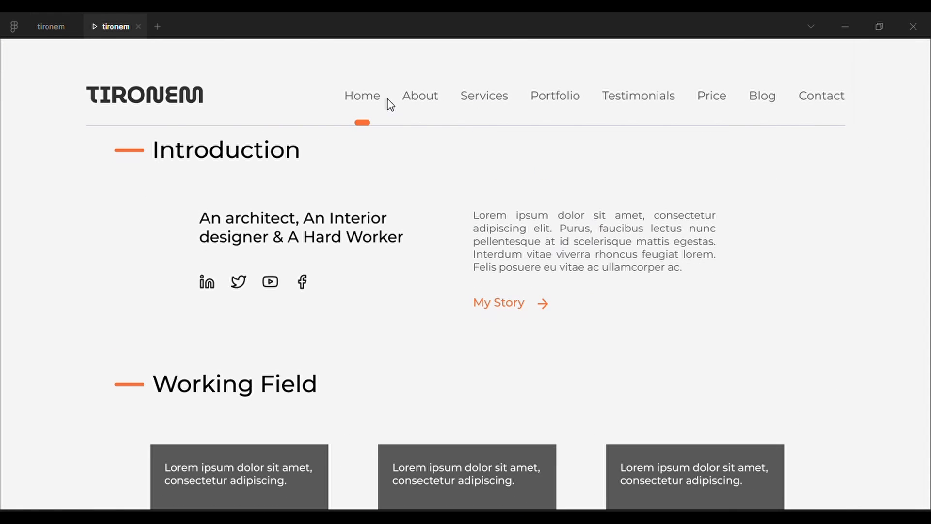
scroll(down, 3)
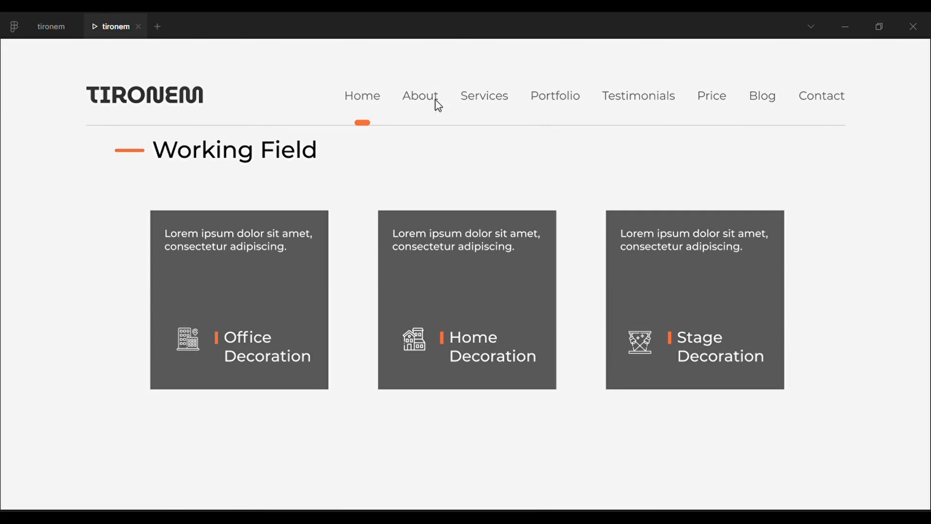
click(362, 95)
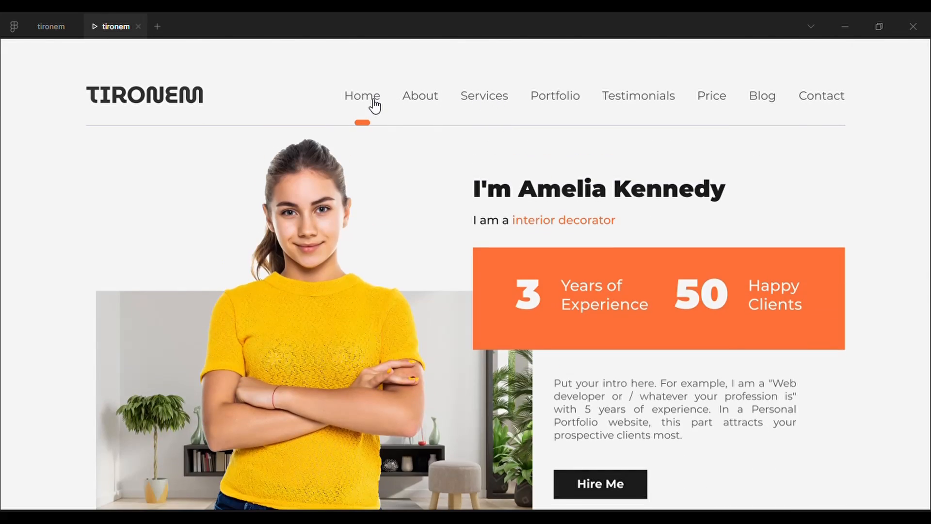